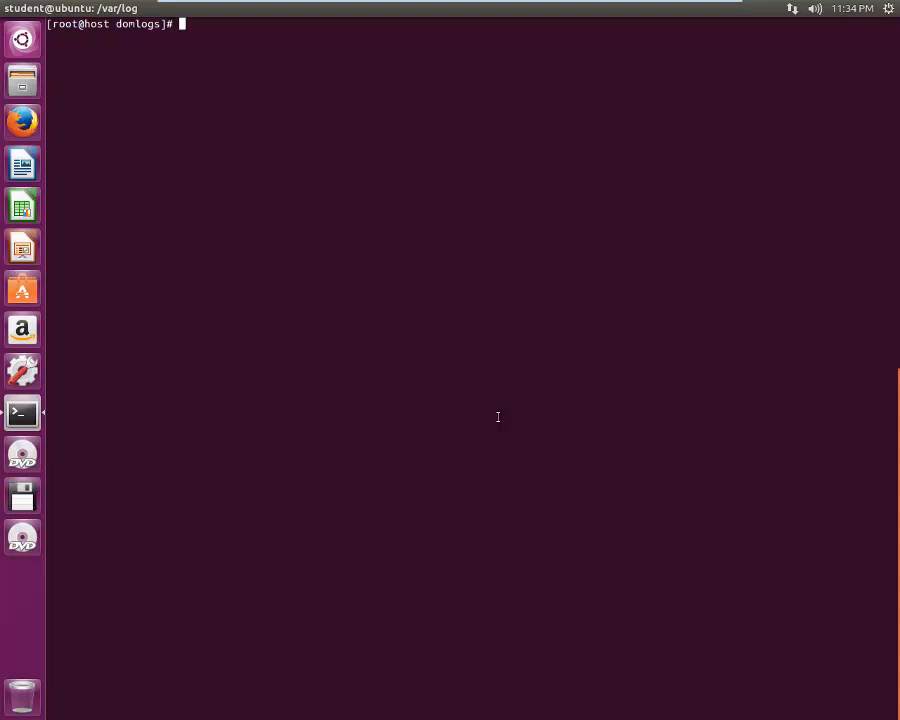
# Step: Enter the clear command at the root prompt in /var/log without running it yet
pyautogui.write('clear')
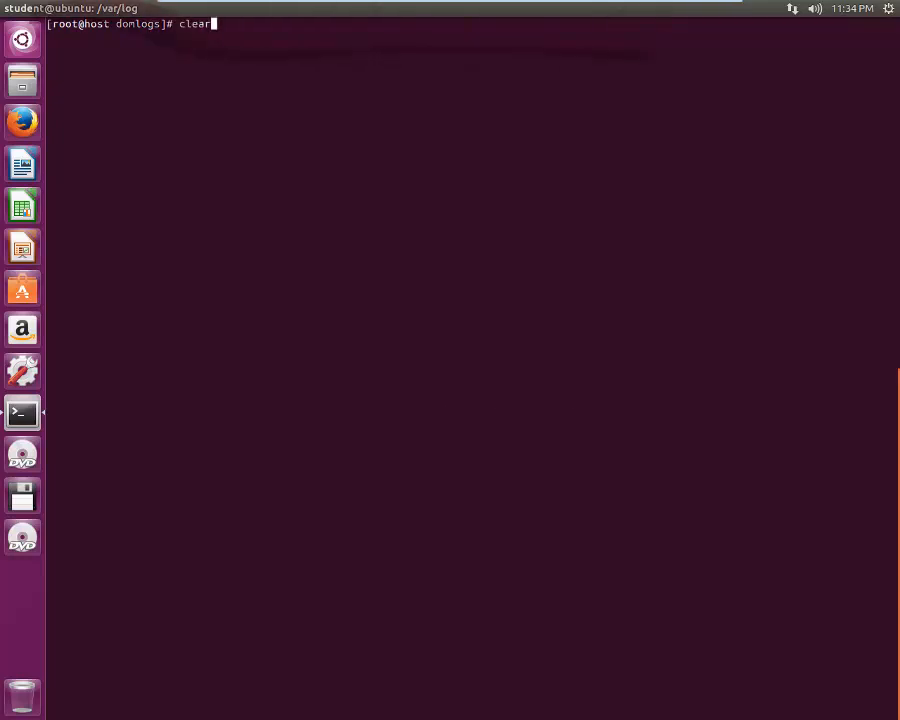
# Step: Run the log-following command, let the pingback access log scroll, then stop it with Ctrl+C
pyautogui.press('Return')
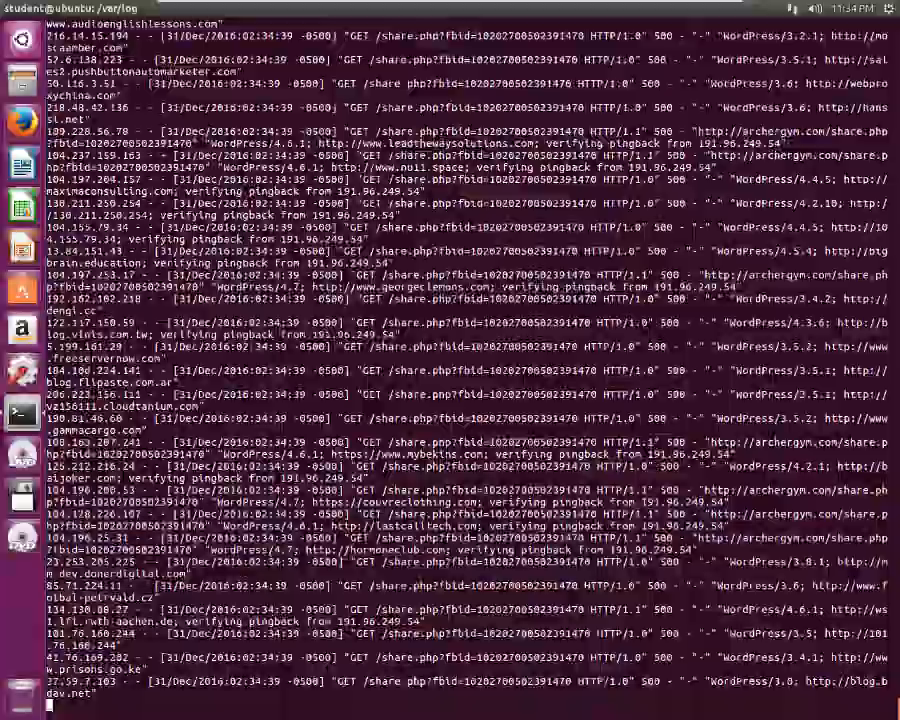
pyautogui.scroll(-3)
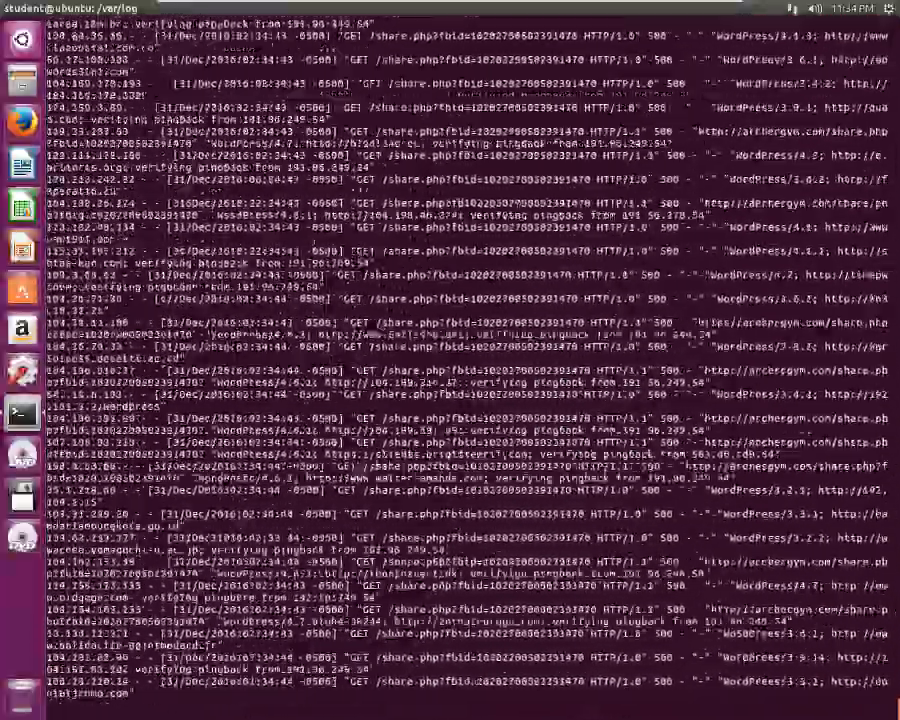
pyautogui.scroll(-3)
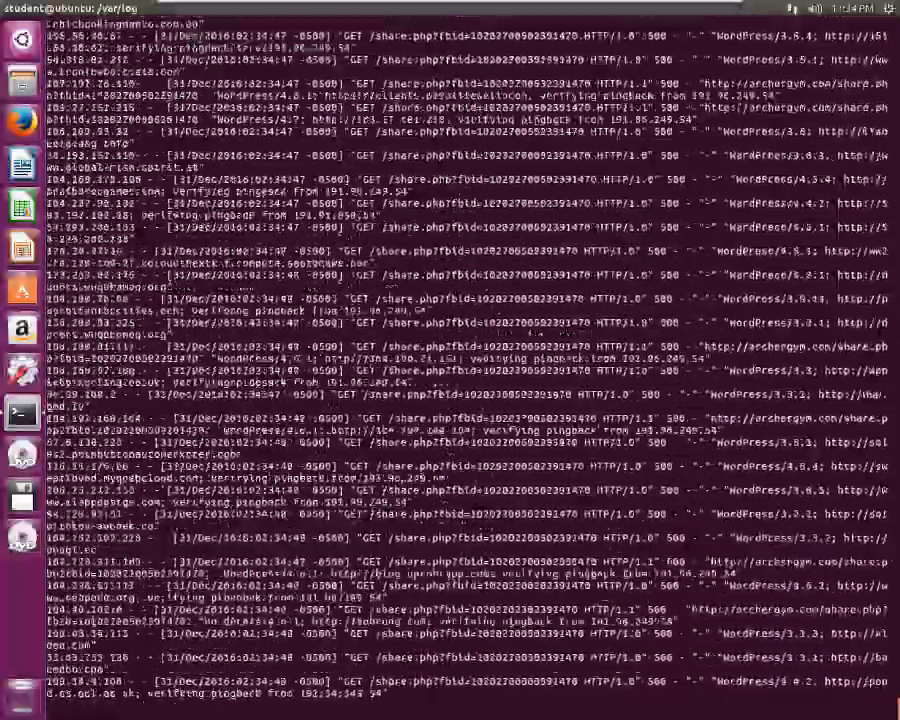
pyautogui.scroll(-3)
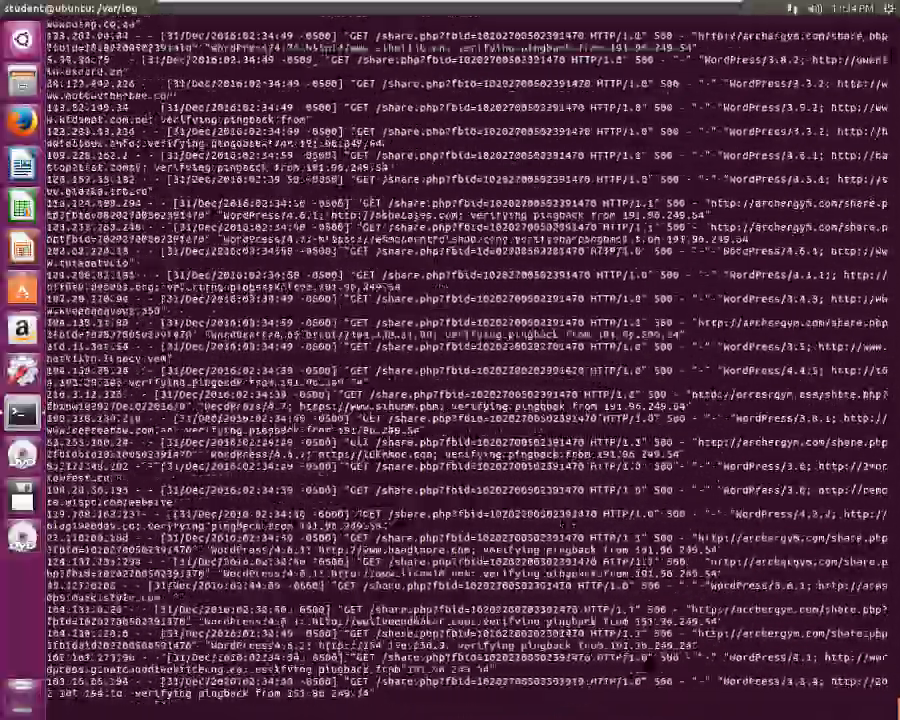
pyautogui.scroll(-3)
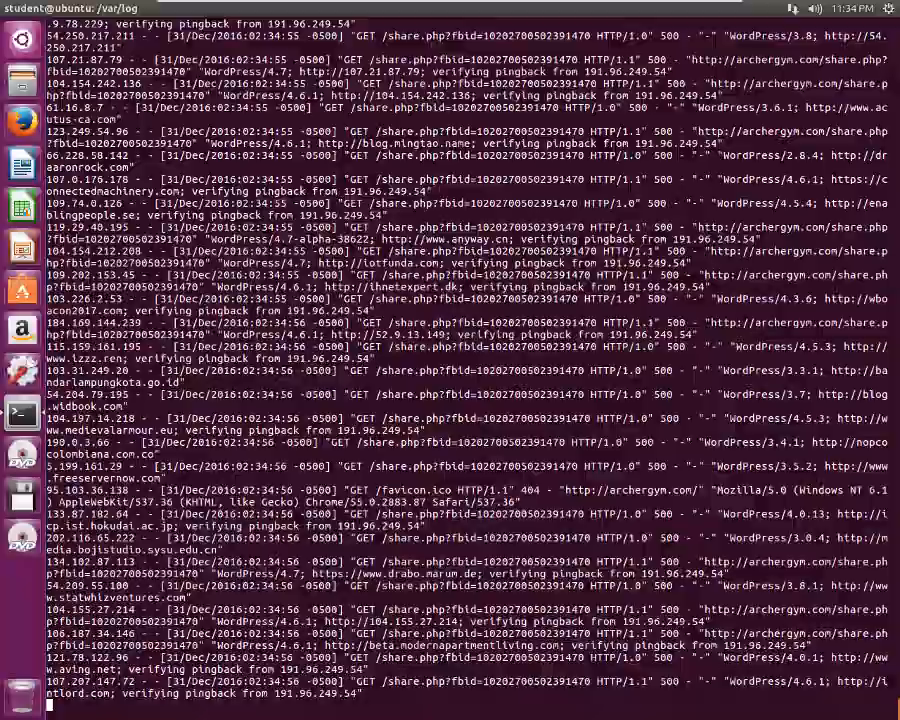
pyautogui.scroll(-3)
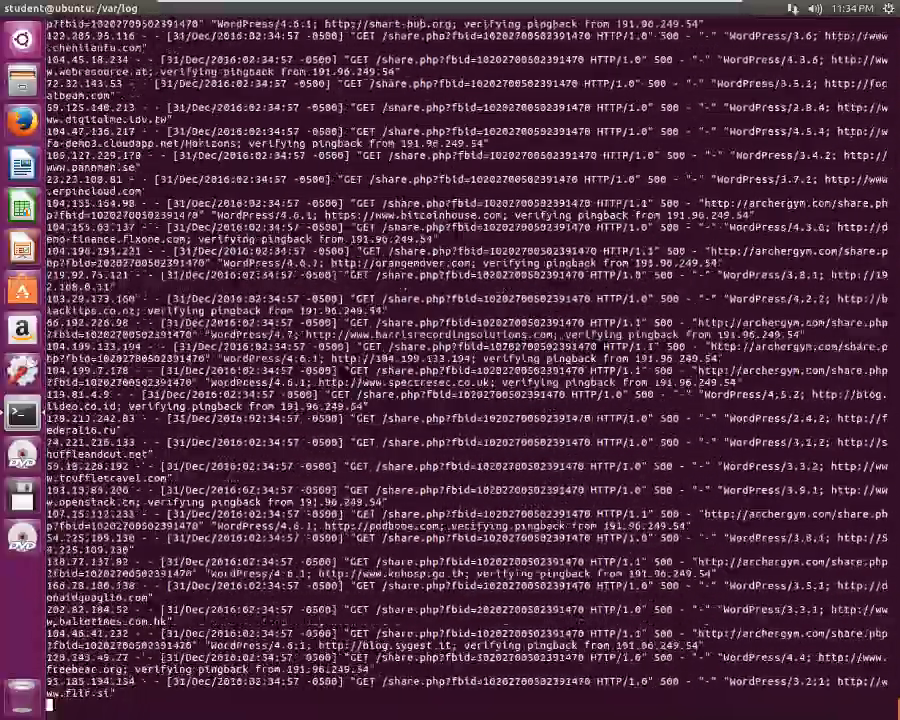
pyautogui.press('ctrl+c')
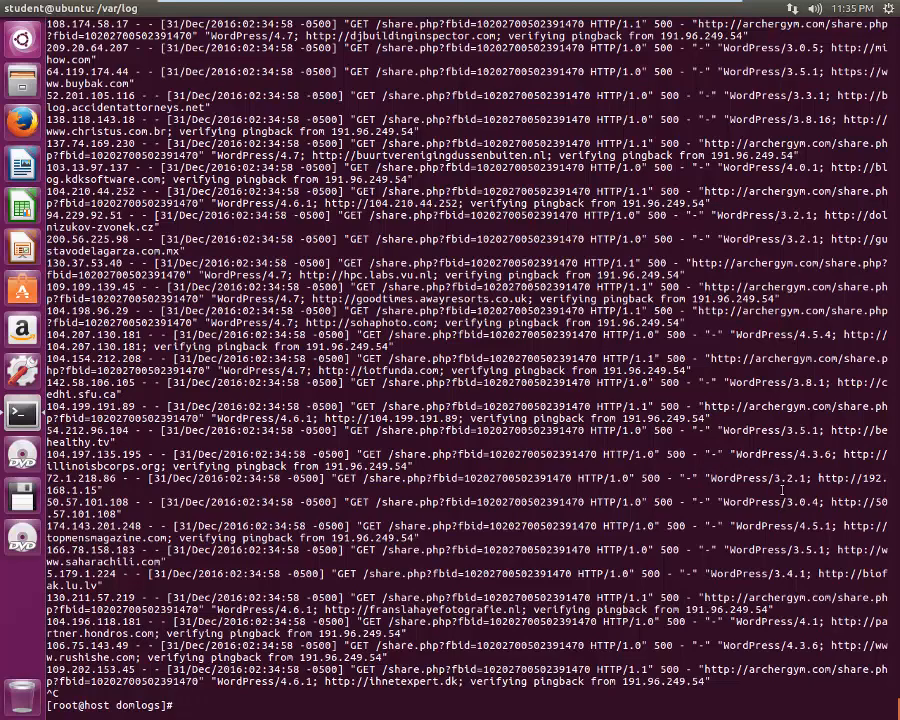
# Step: Highlight words such as WordPress in the stopped pingback log entries for inspection
pyautogui.doubleClick(756, 476)
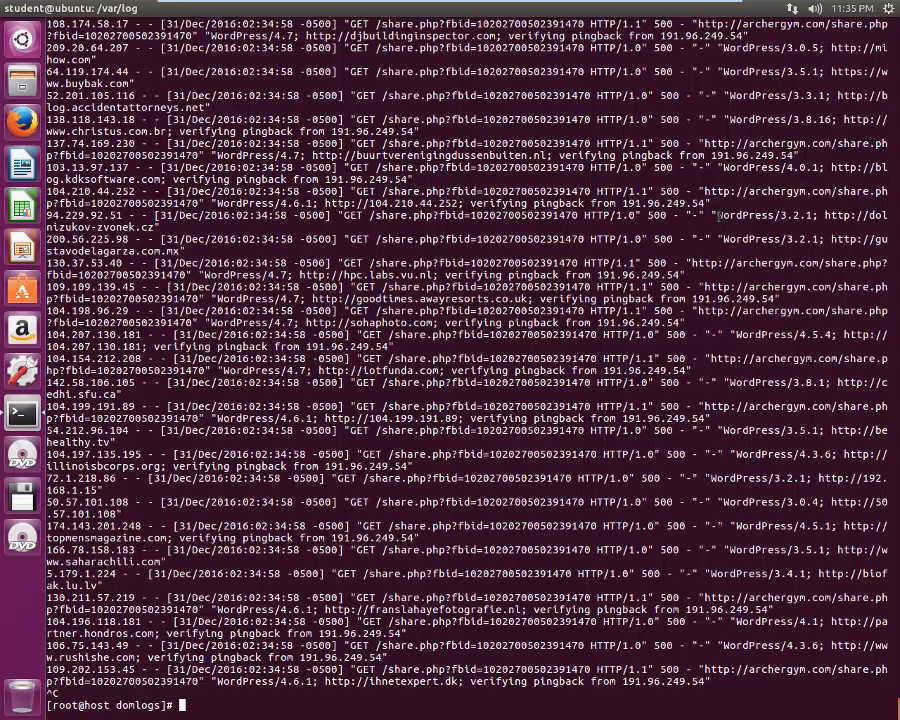
pyautogui.doubleClick(754, 214)
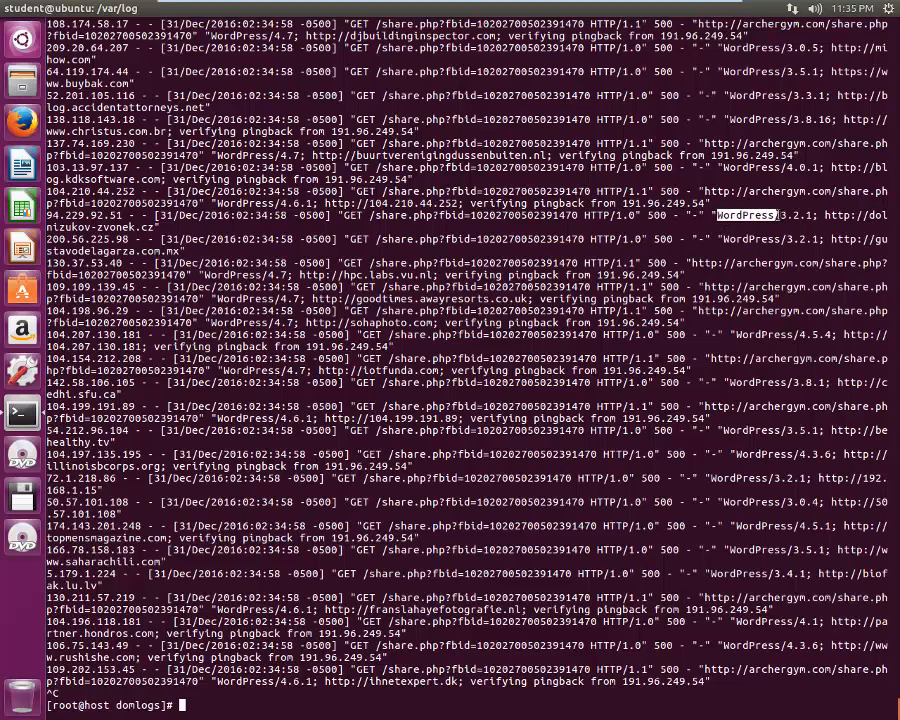
pyautogui.moveTo(790, 212)
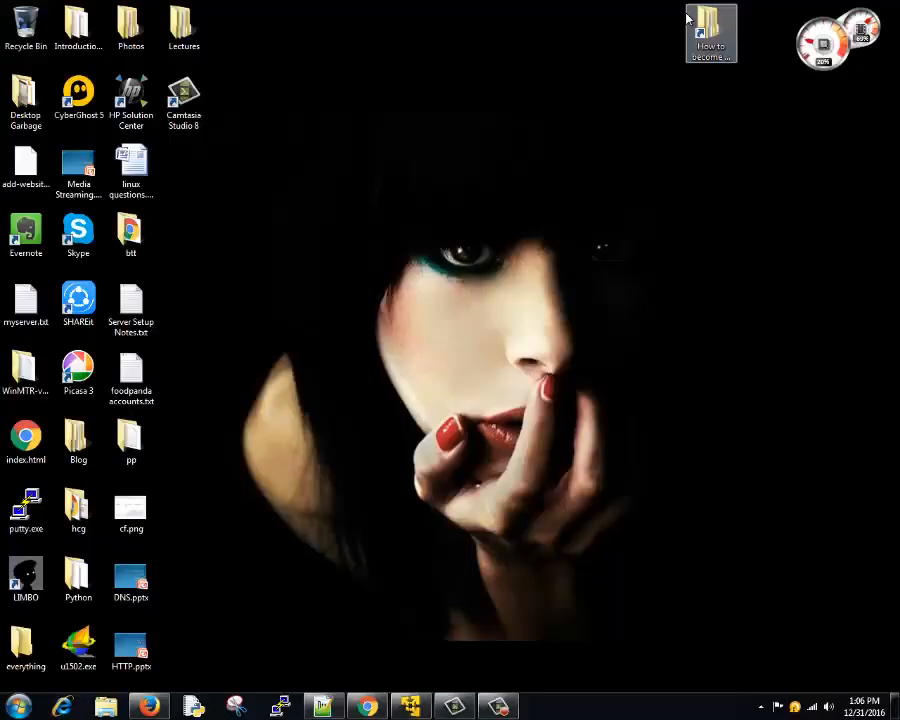
pyautogui.click(496, 704)
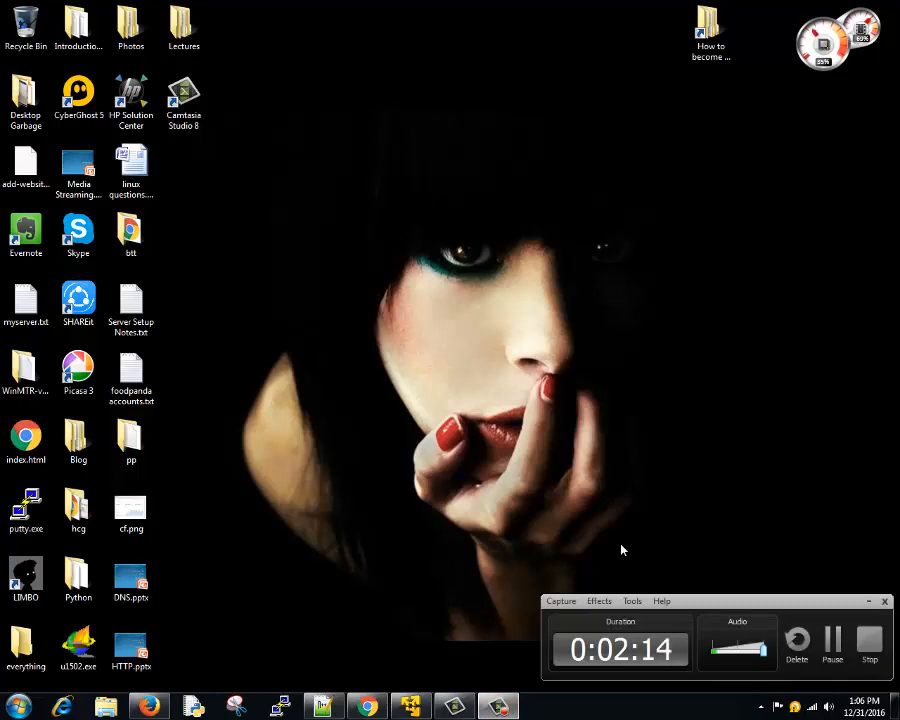
pyautogui.moveTo(632, 540)
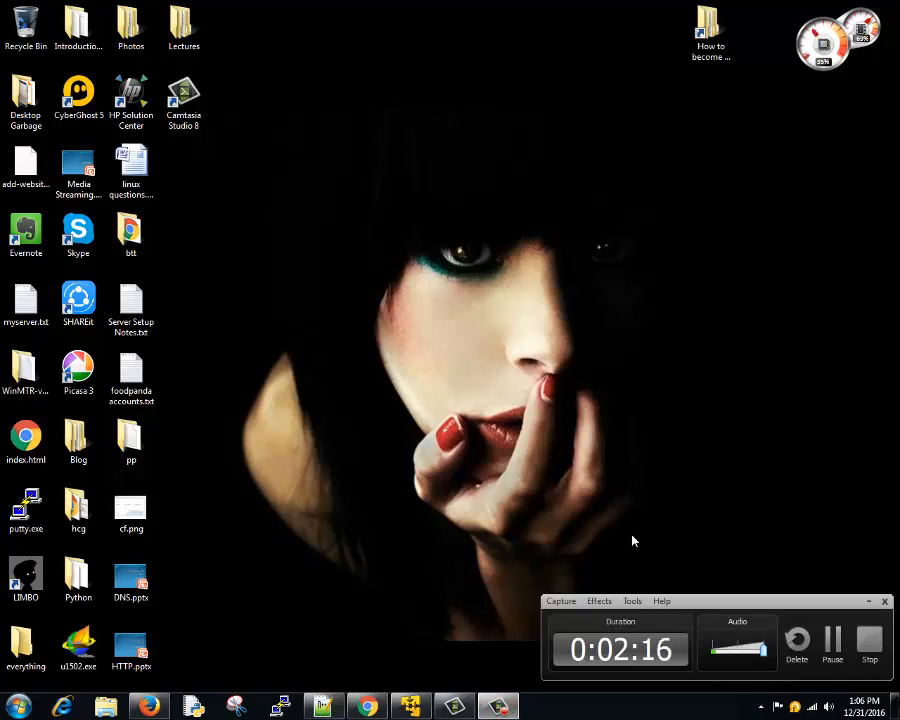